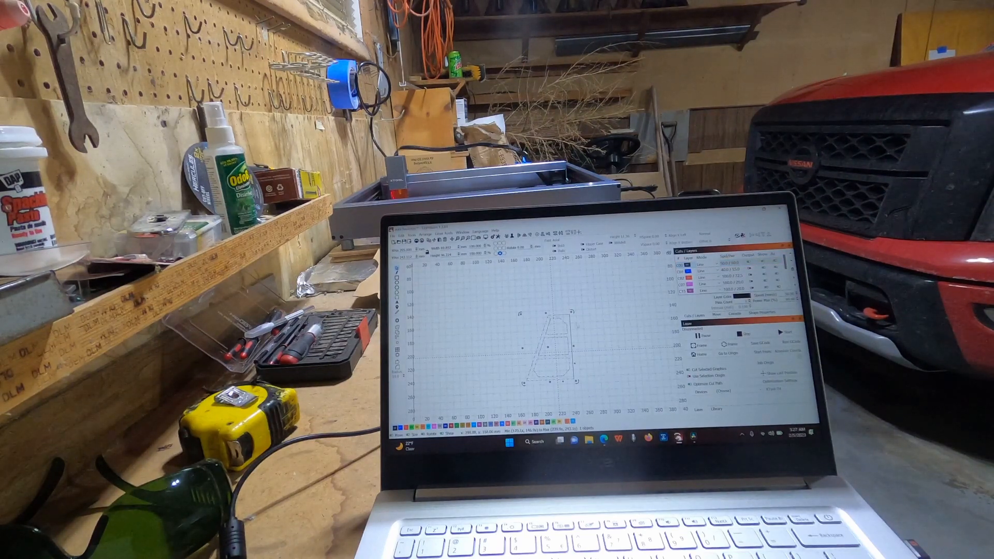
{"action": "right_click", "coordinate": [576, 329]}
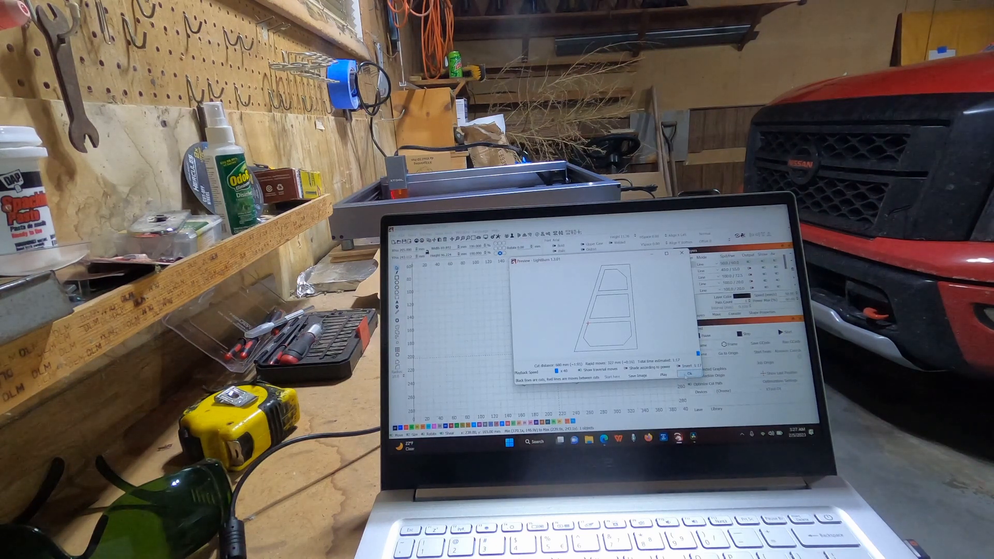
{"action": "left_click", "coordinate": [688, 374]}
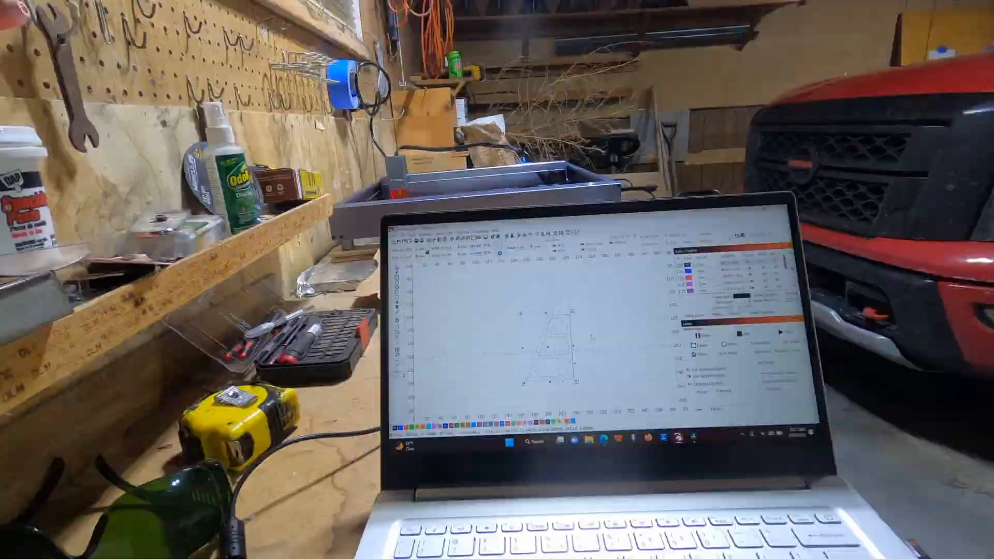